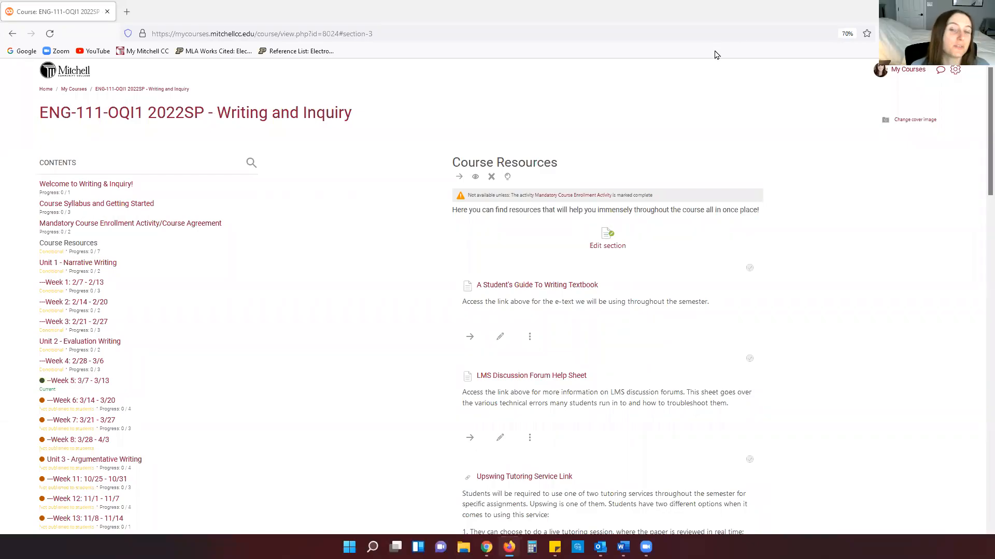
mouse_move(328, 16)
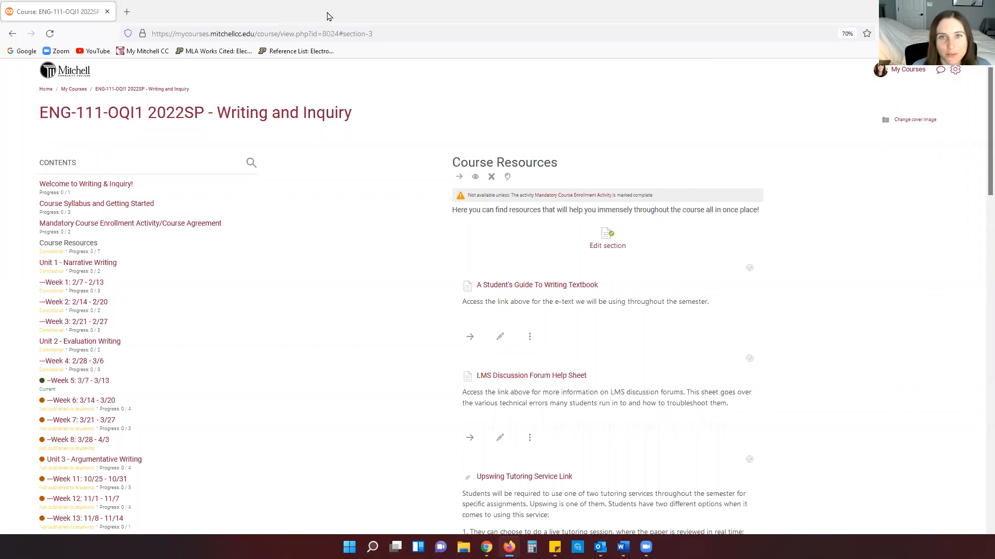
mouse_move(542, 5)
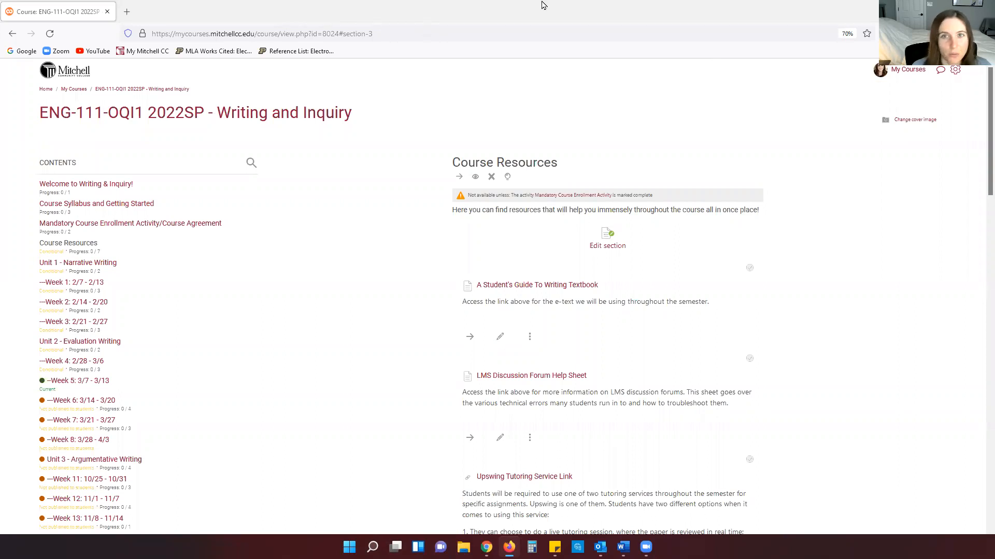
mouse_move(278, 186)
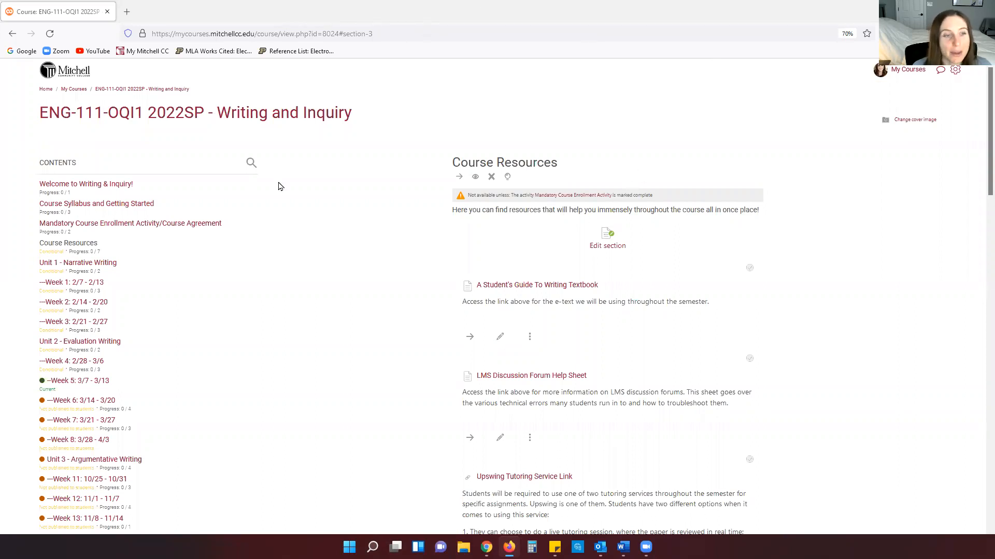
mouse_move(69, 242)
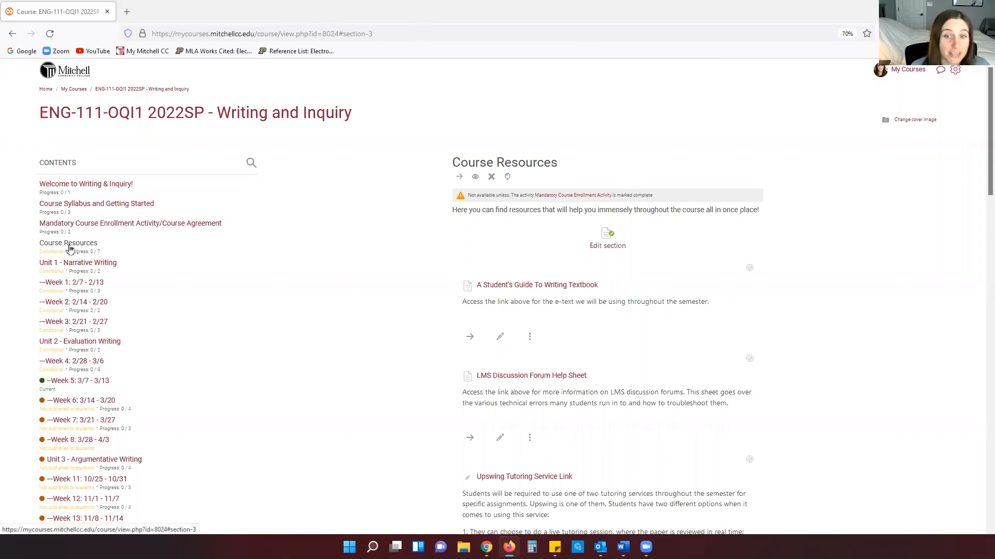
Reach the library's Databases & Resources listing via the course's MCC Library Link
scroll("down", 3)
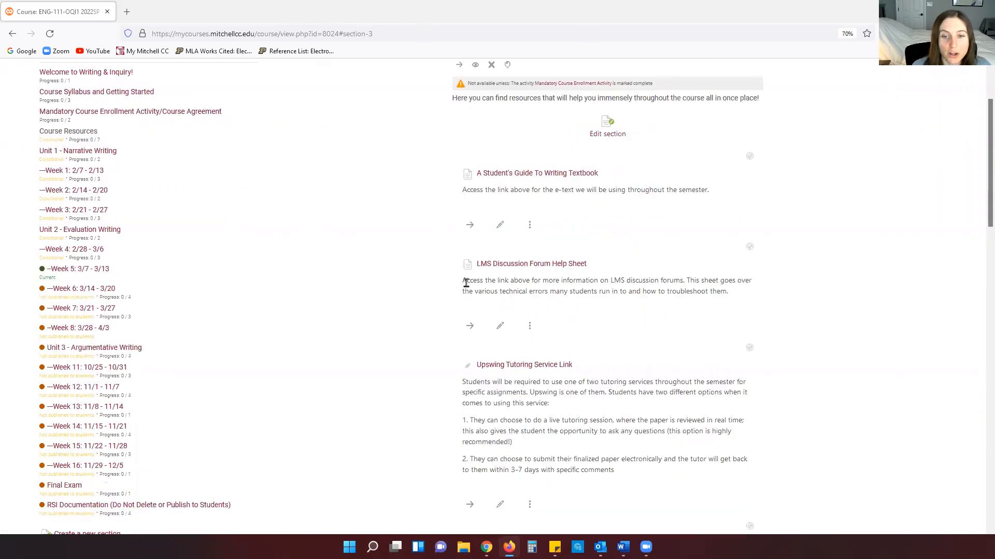
scroll("down", 3)
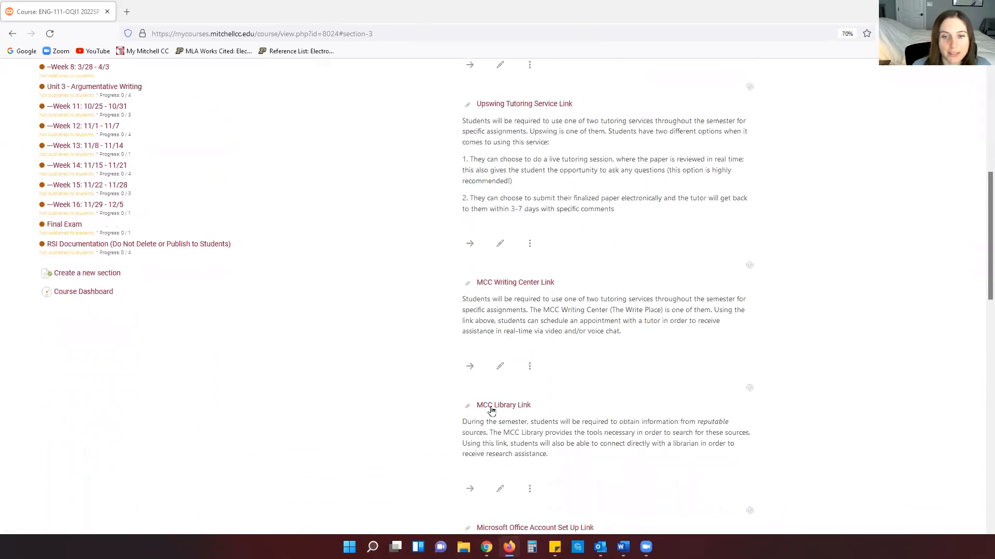
left_click(503, 405)
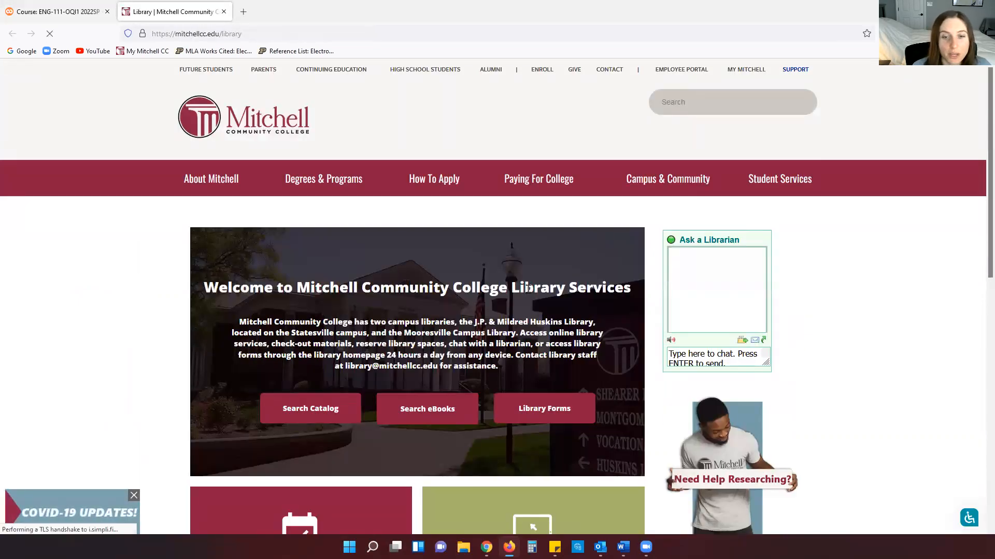
scroll("down", 3)
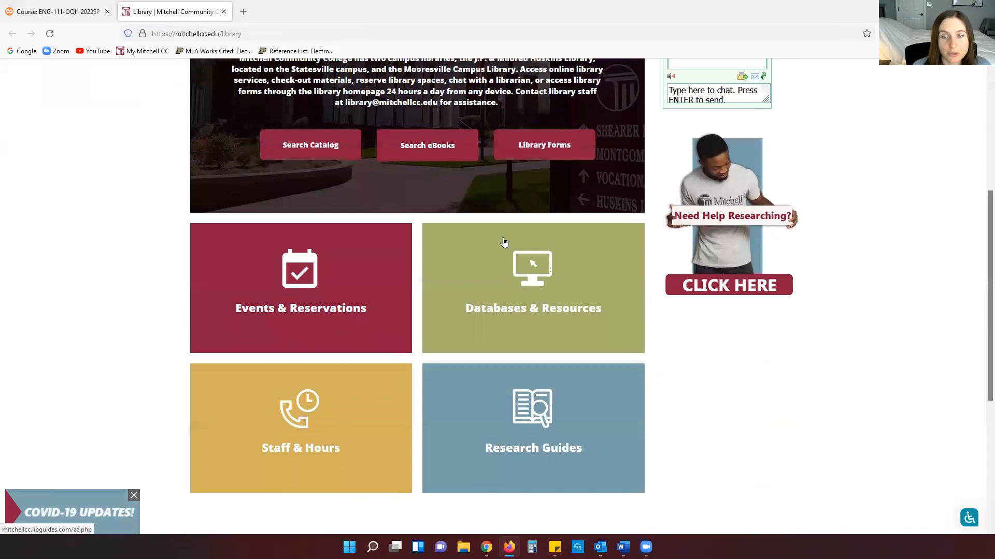
mouse_move(524, 321)
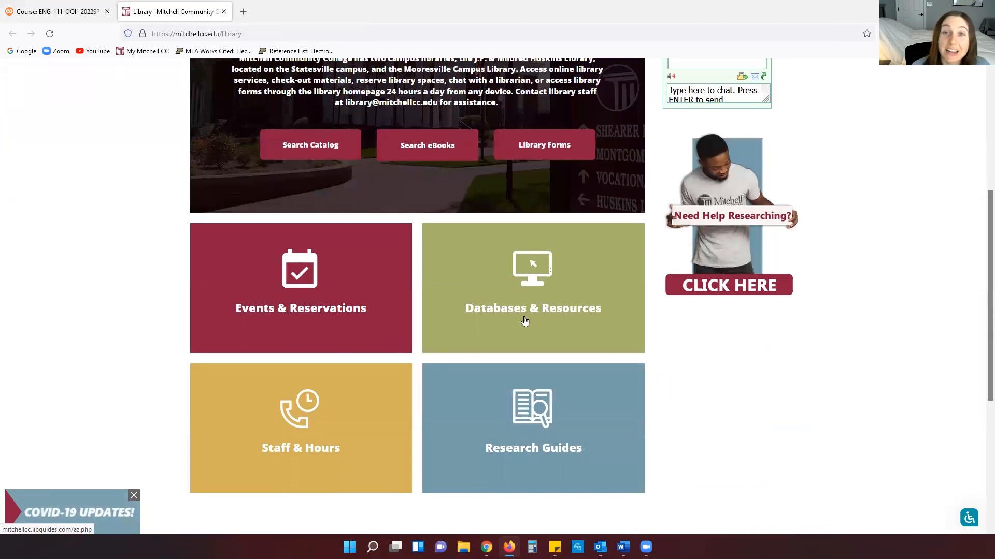
left_click(533, 288)
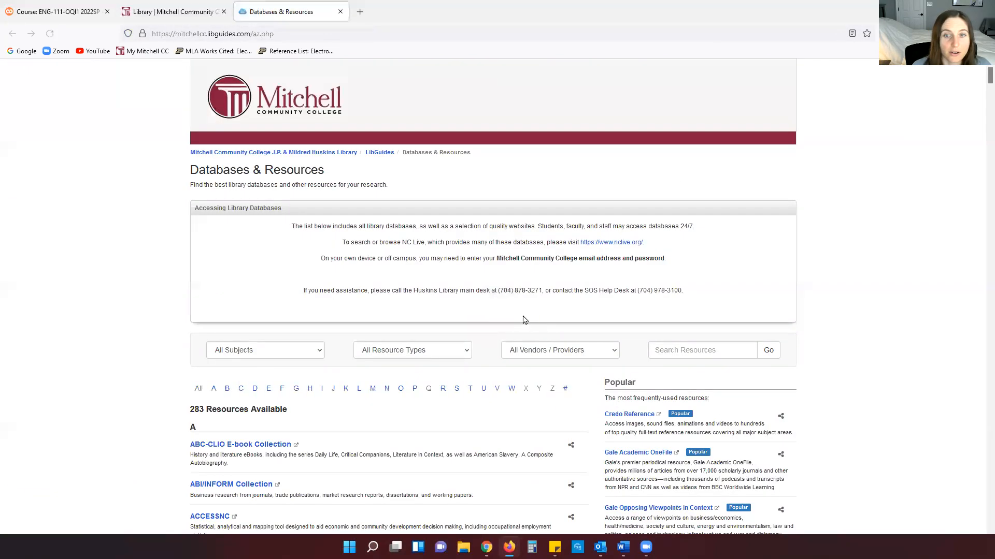
Go to the NC LIVE website from the NC Live link under Popular
scroll("down", 3)
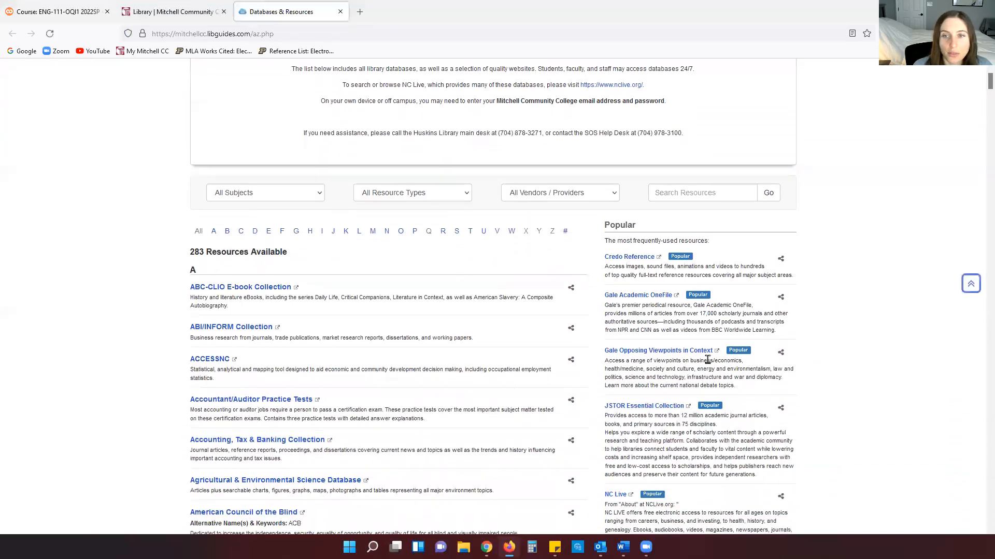
scroll("down", 3)
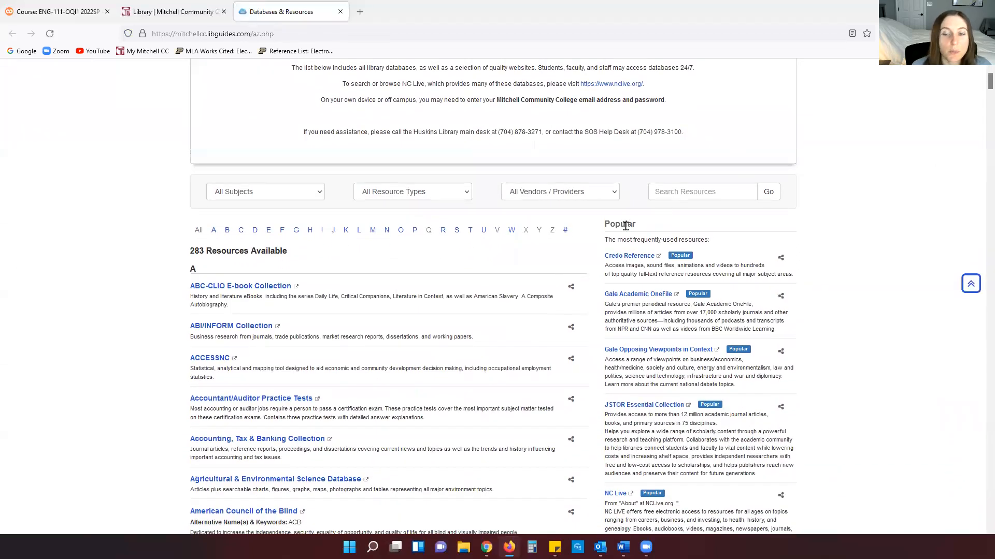
mouse_move(623, 202)
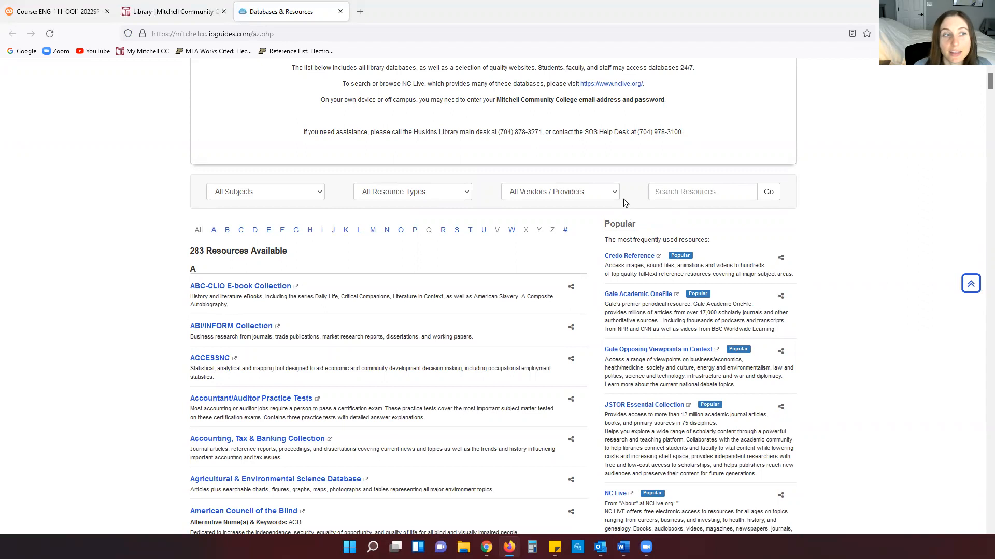
mouse_move(623, 190)
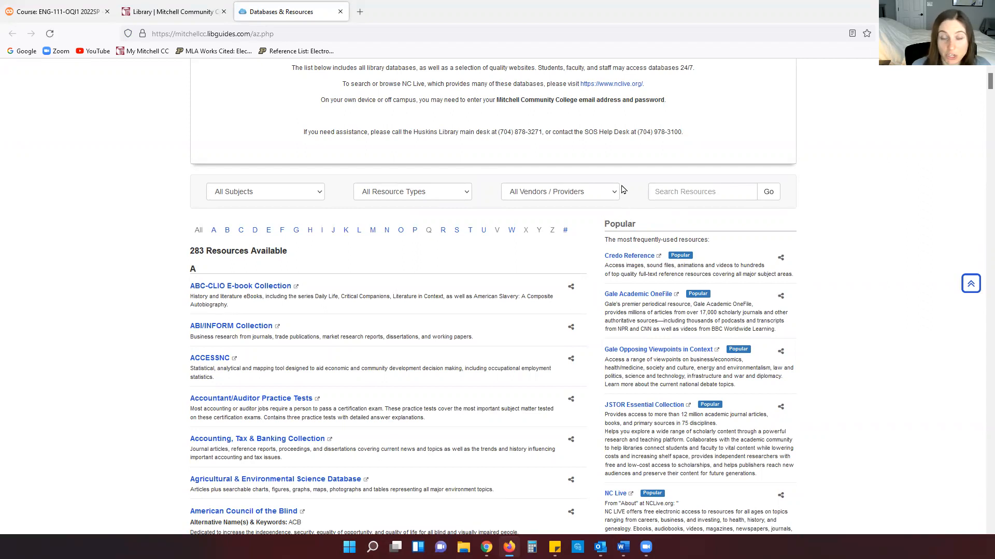
scroll("down", 3)
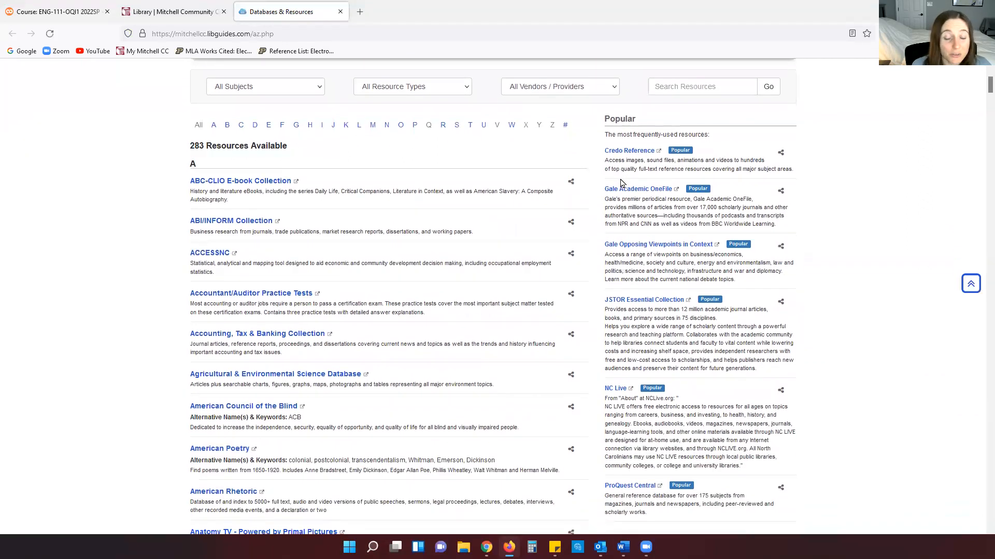
scroll("down", 3)
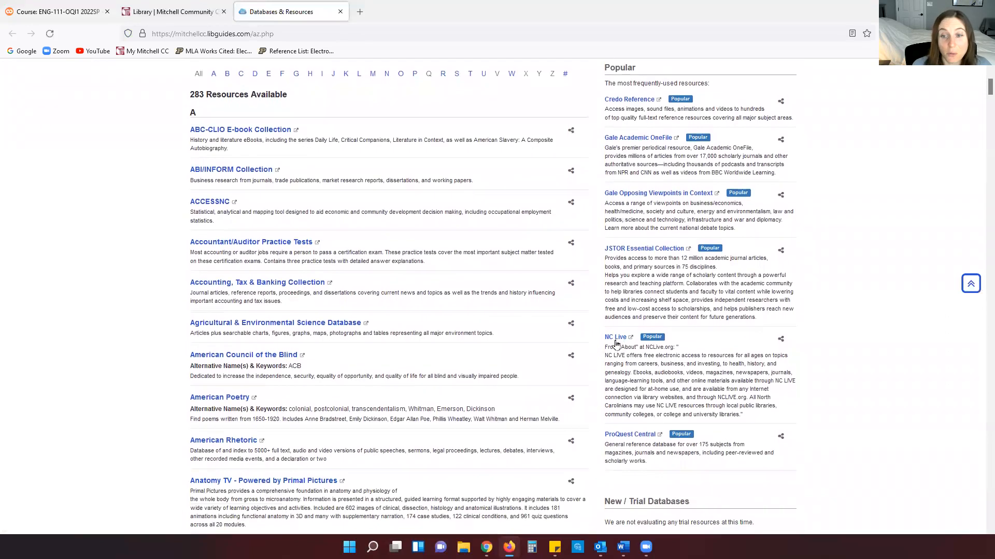
left_click(615, 337)
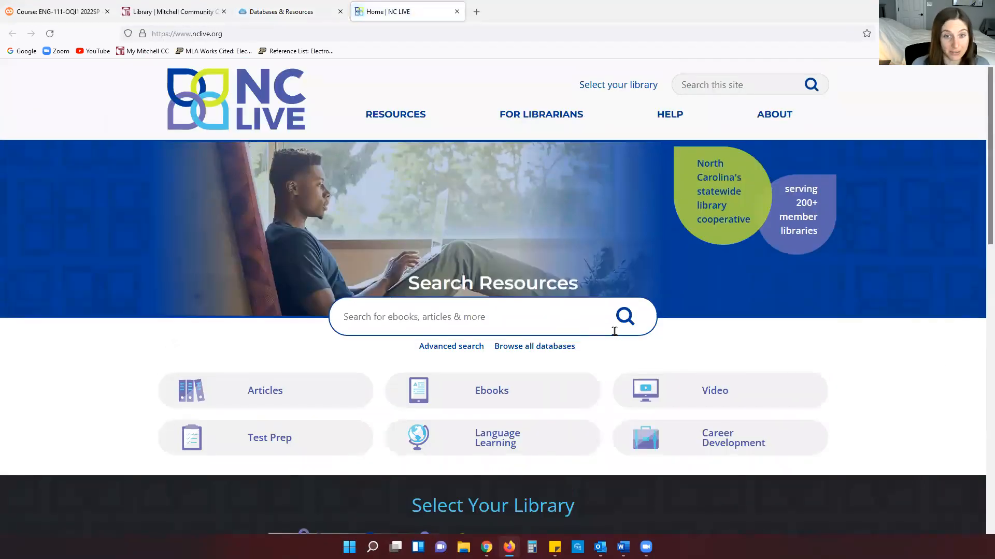
mouse_move(631, 361)
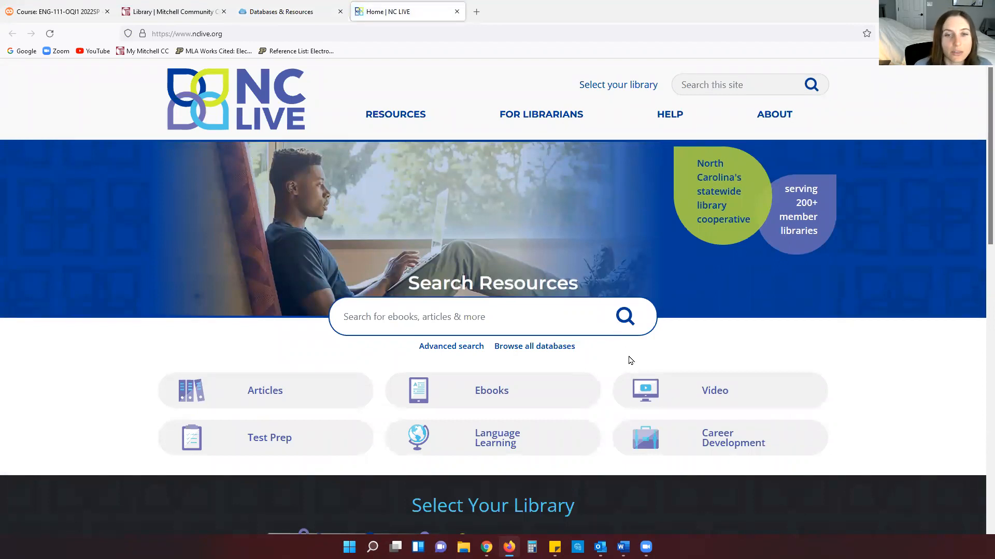
left_click(492, 317)
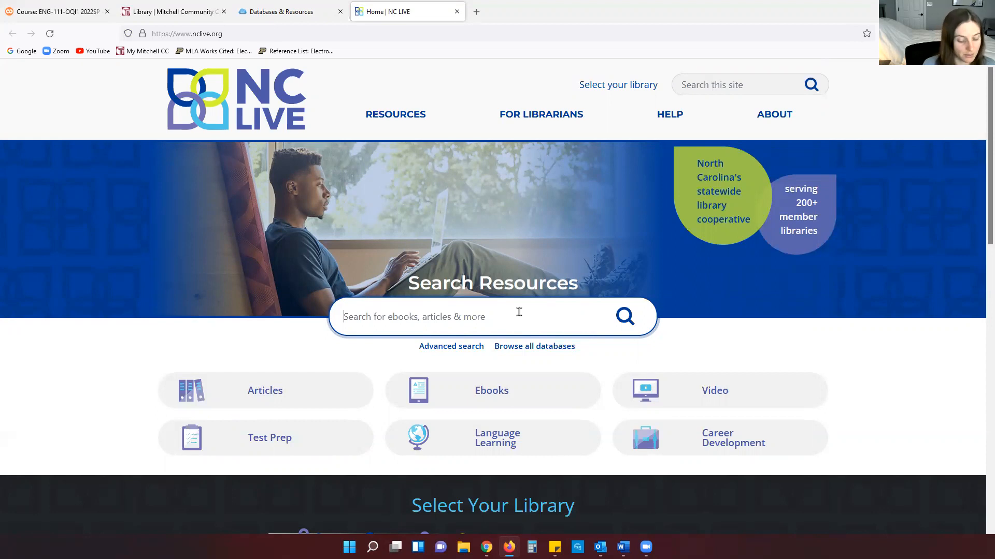
Enter the Boolean query "the princess bride" and "movie" and "review" in Search Resources and submit it
type("\"the pri")
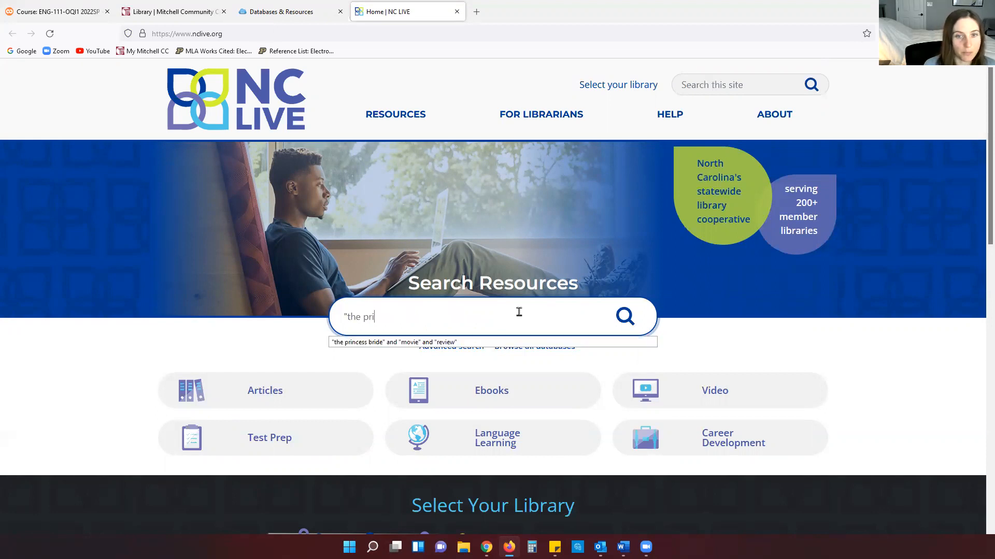
type("ncess briode")
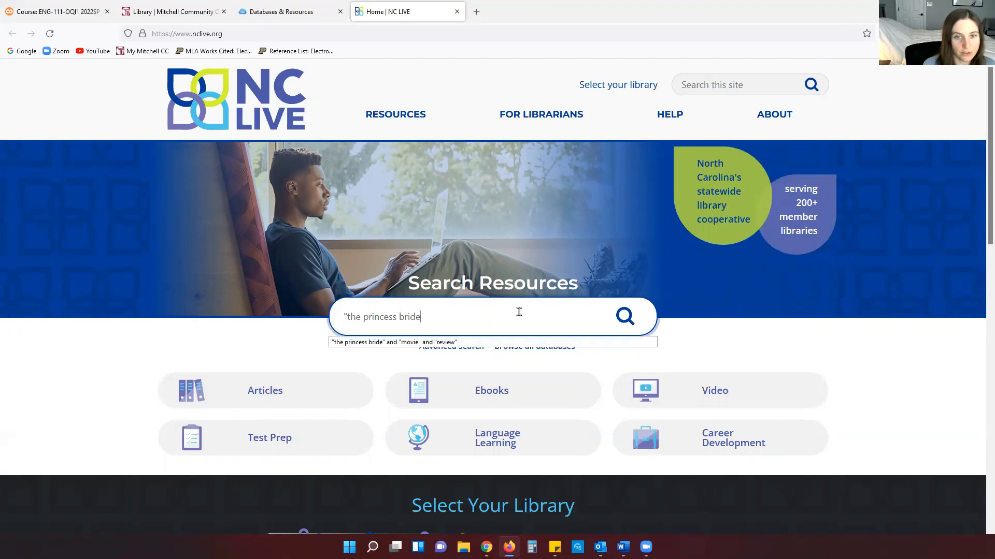
type("\"")
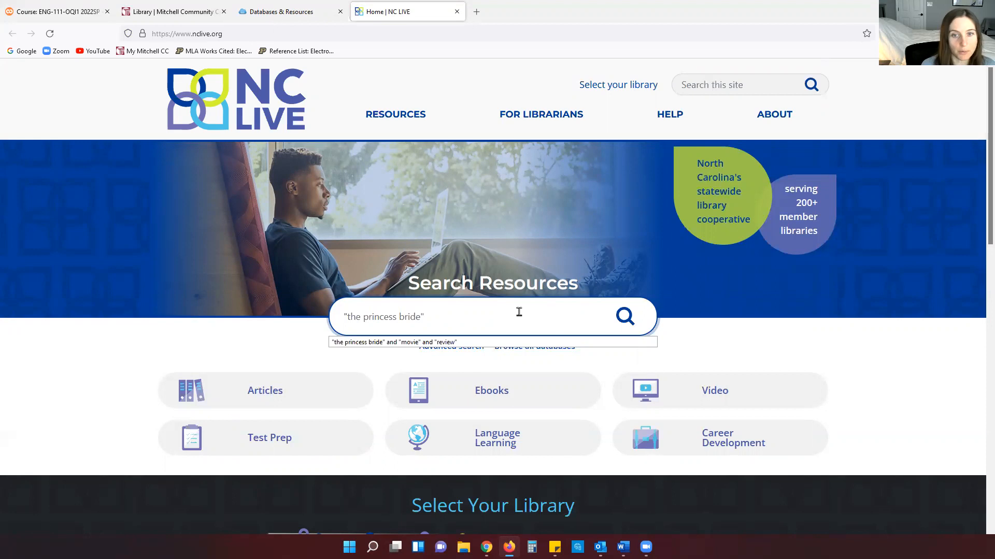
type("and")
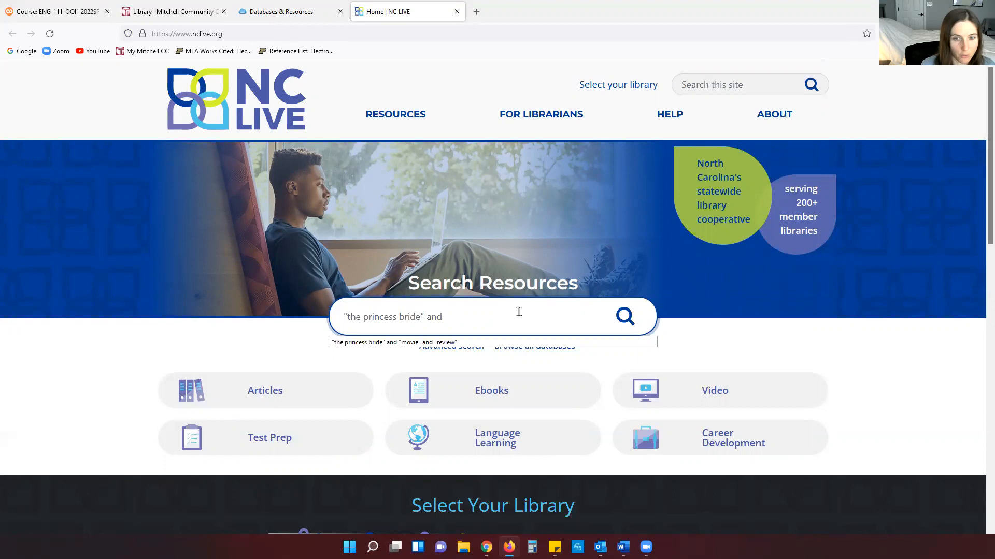
type("\"")
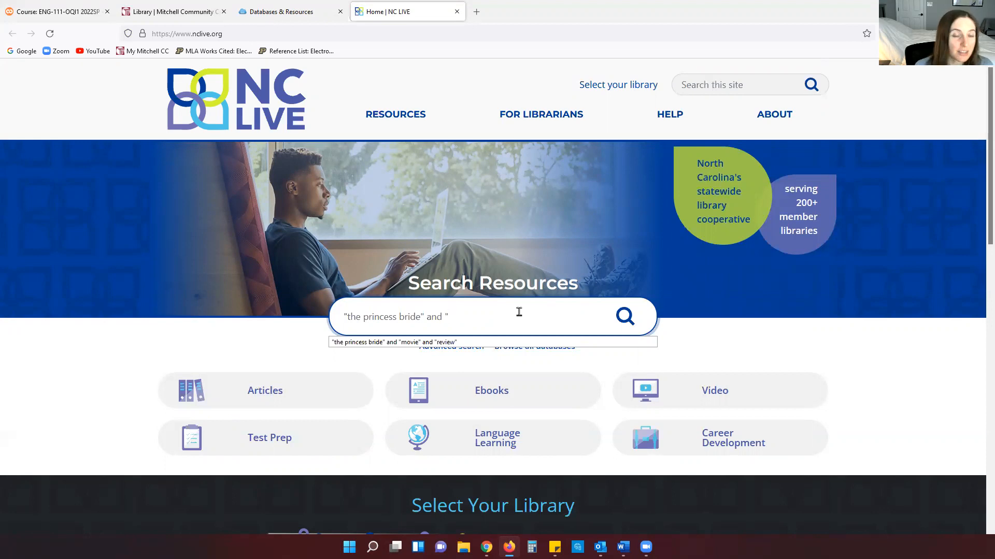
type("\"")
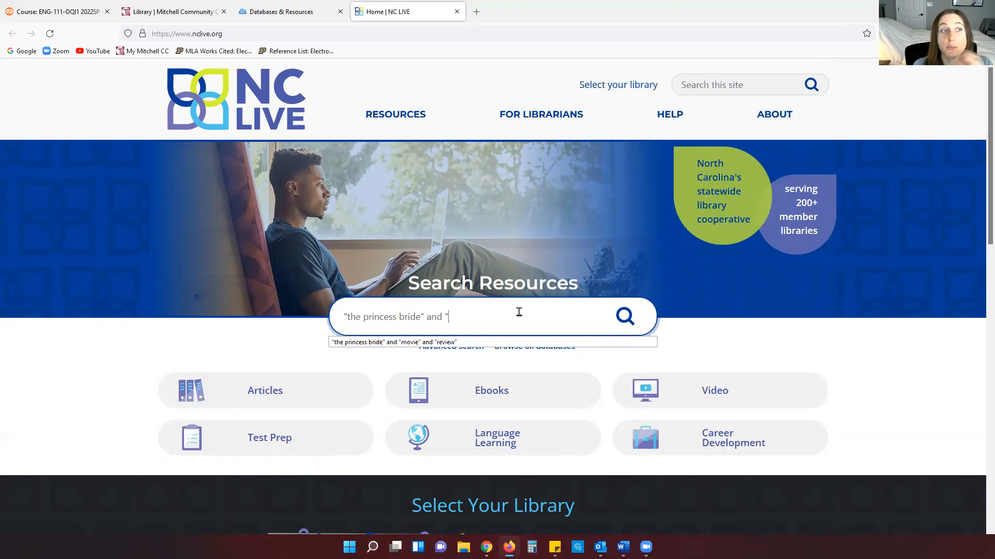
type("m")
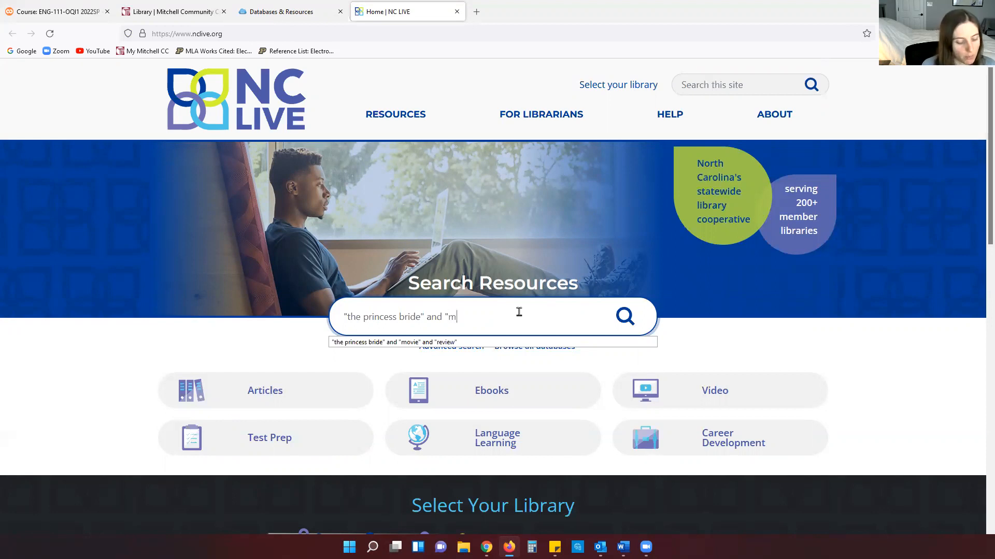
type("ovie\"")
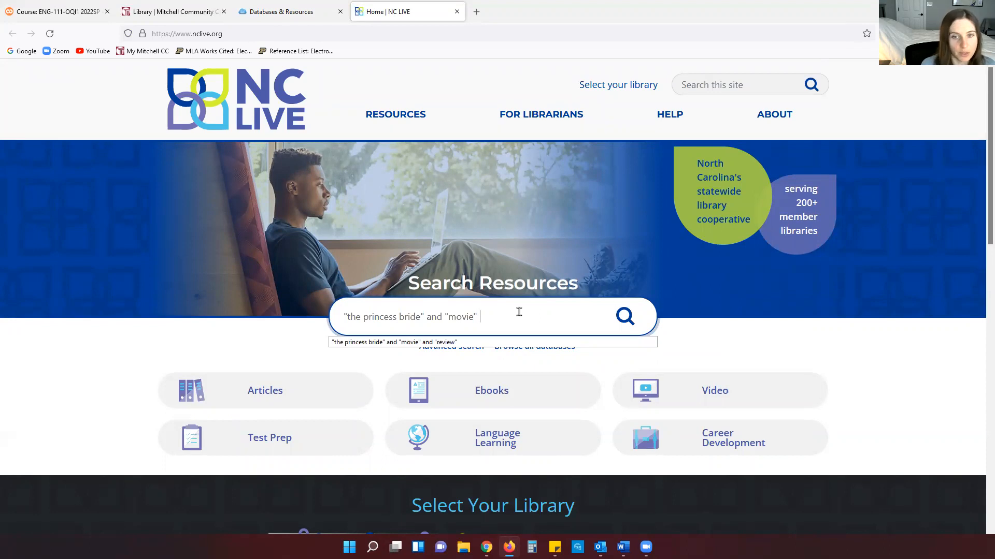
type("and")
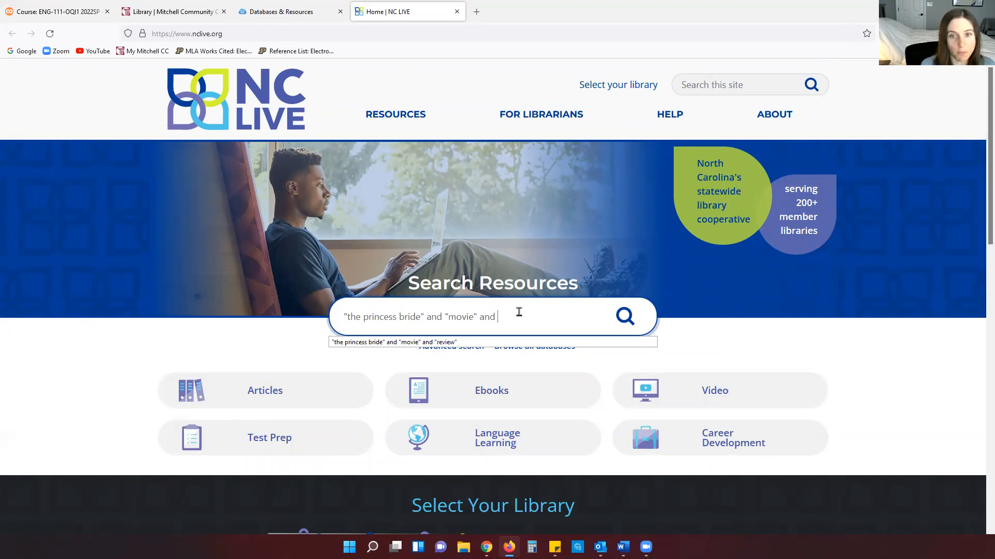
type("re")
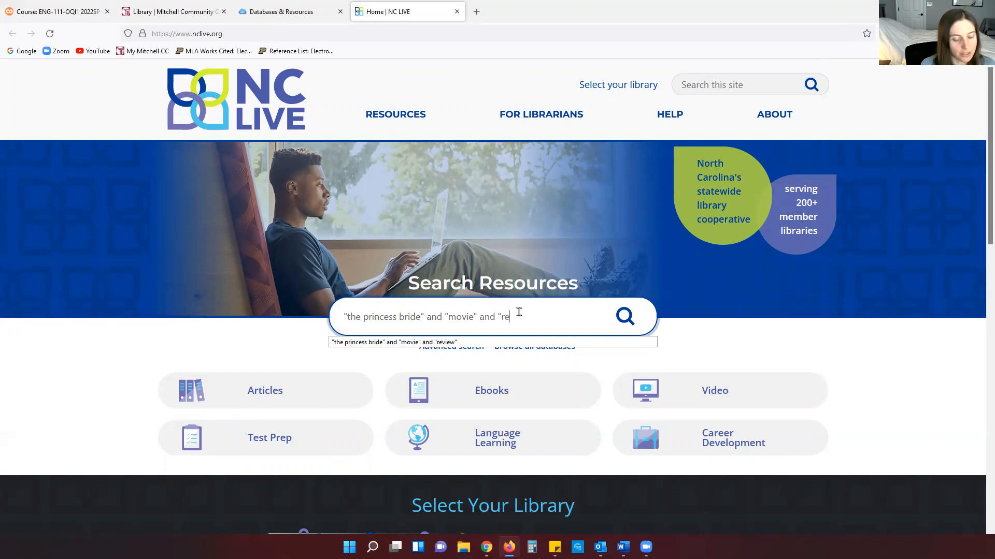
type("view\"")
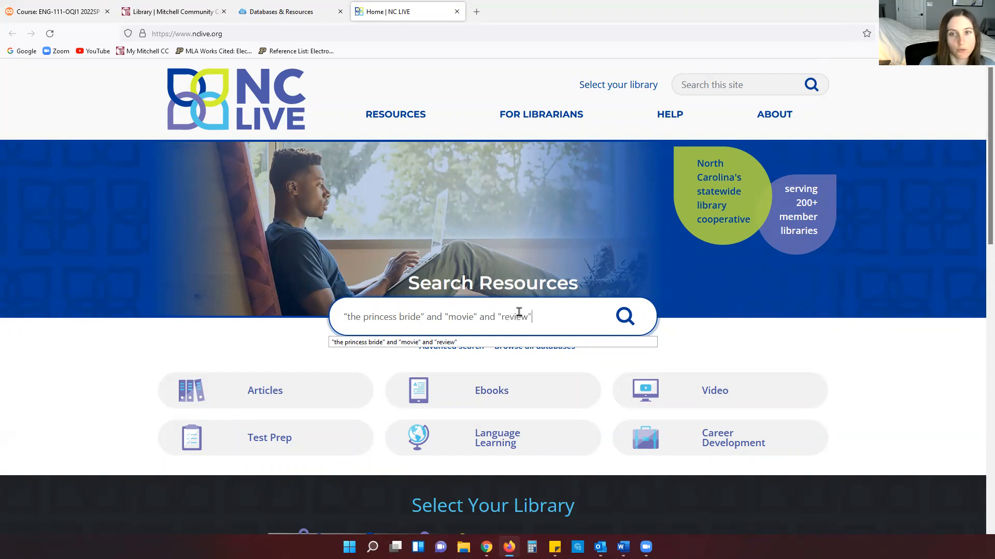
mouse_move(606, 174)
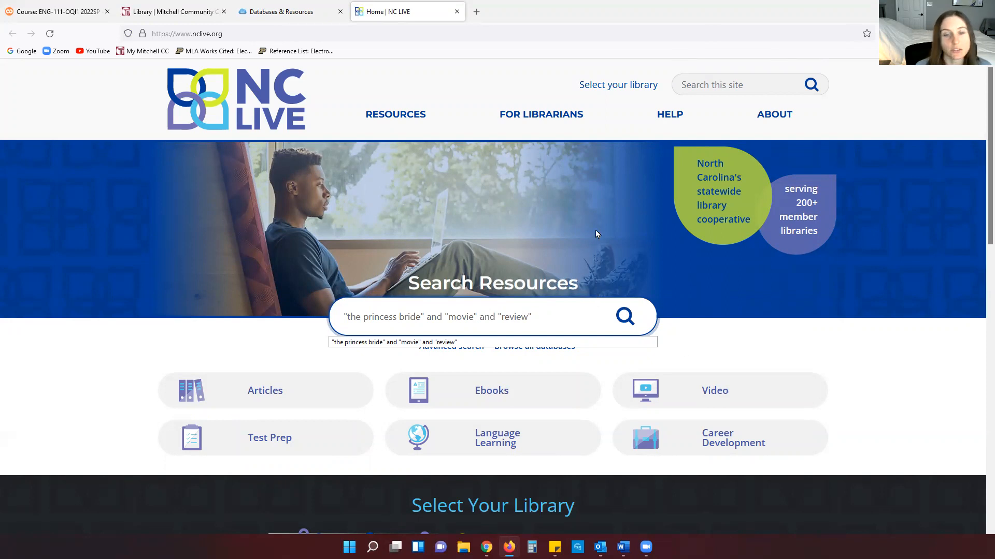
left_click(492, 317)
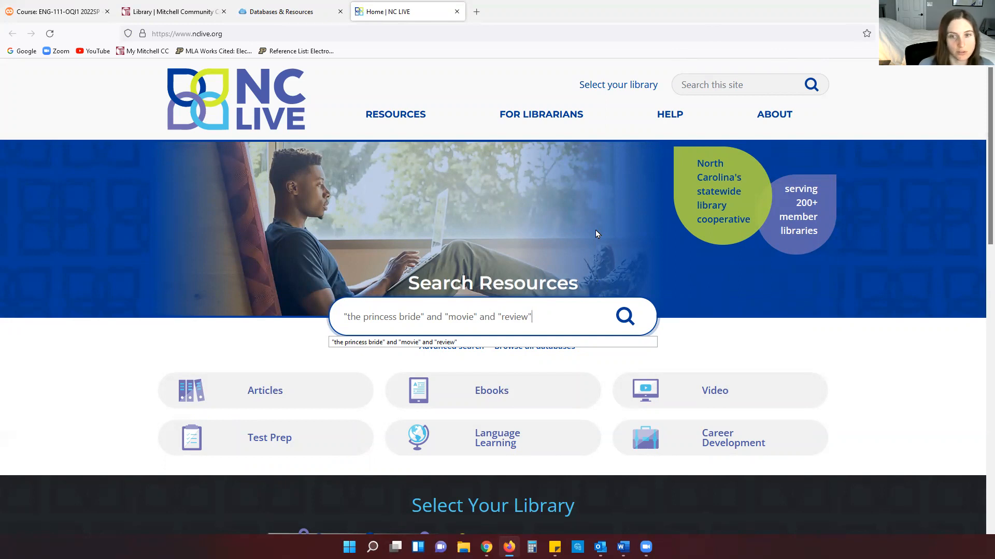
left_click(624, 317)
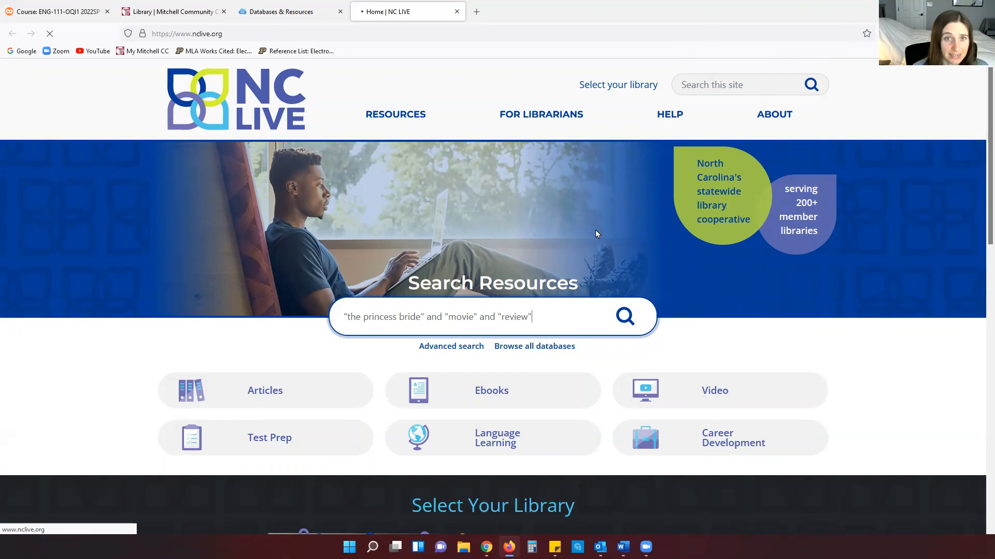
Run the search and choose the 1987 St. Petersburg Times review from the News & Magazine Articles results
left_click(623, 317)
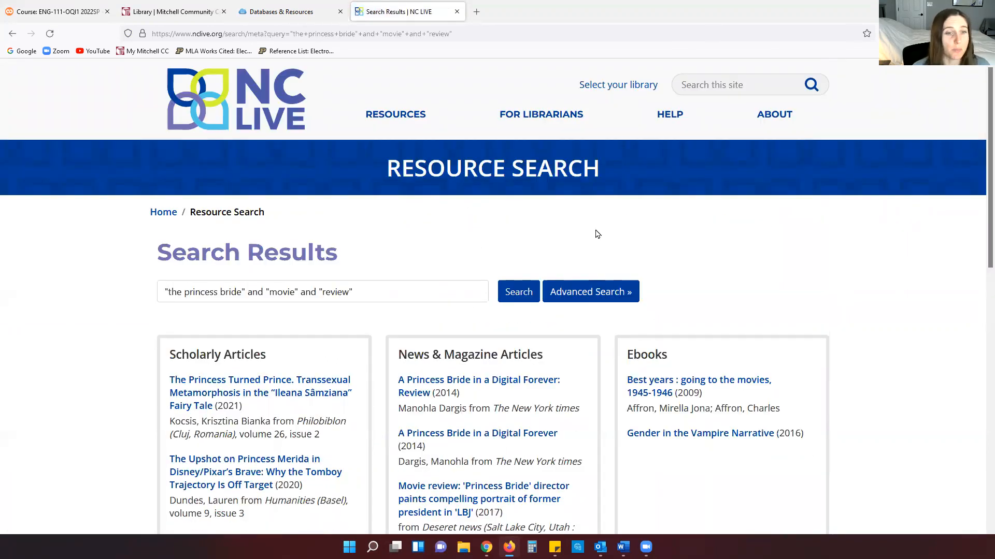
scroll("down", 3)
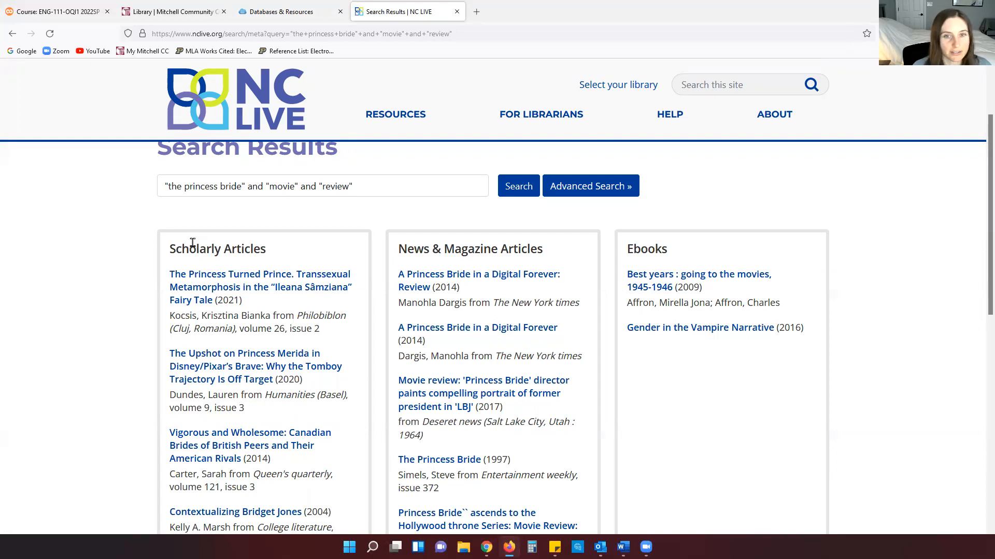
mouse_move(353, 261)
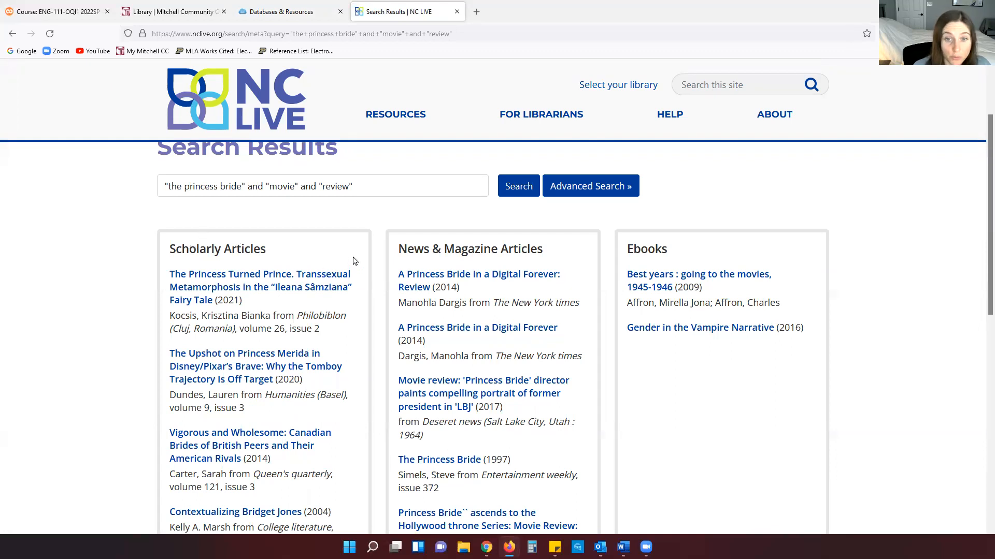
mouse_move(408, 267)
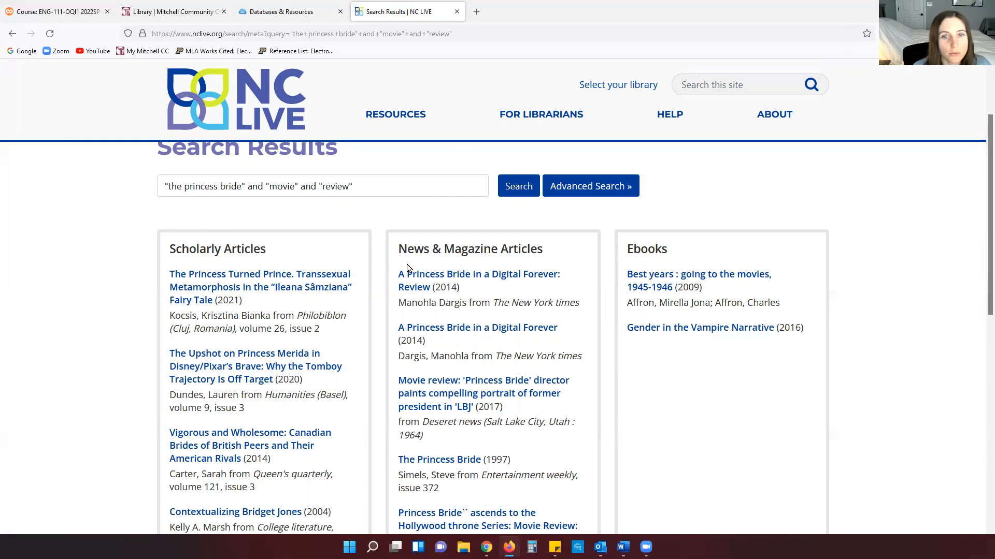
mouse_move(444, 250)
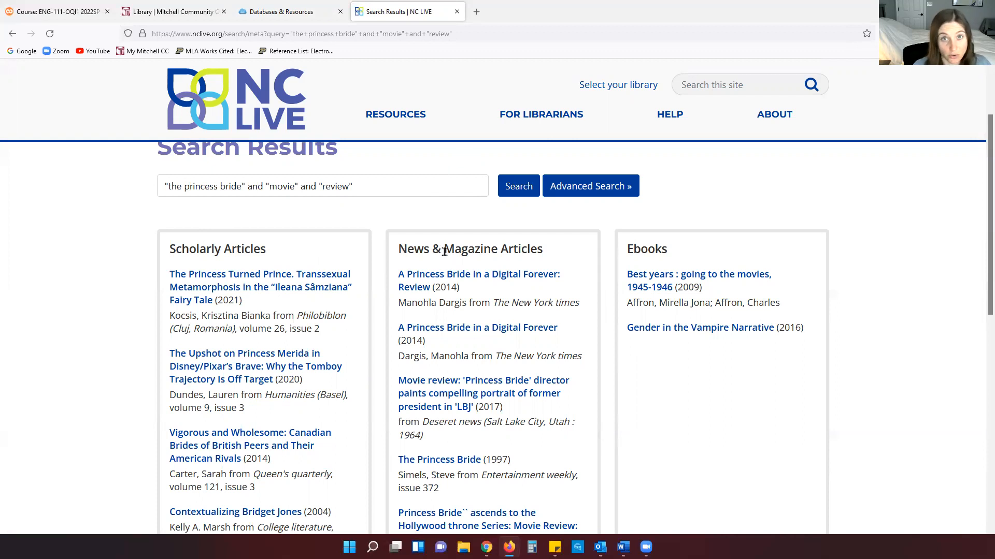
scroll("down", 3)
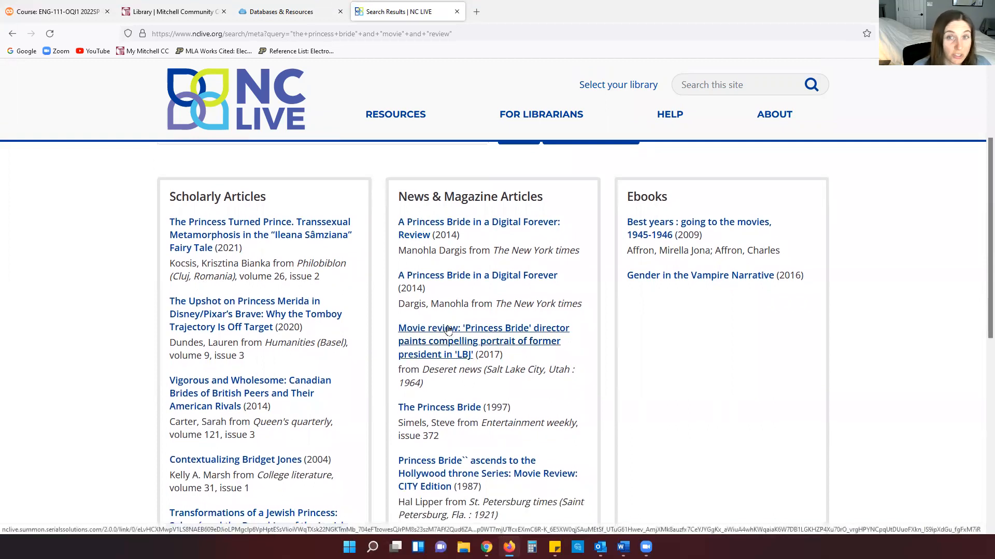
scroll("down", 3)
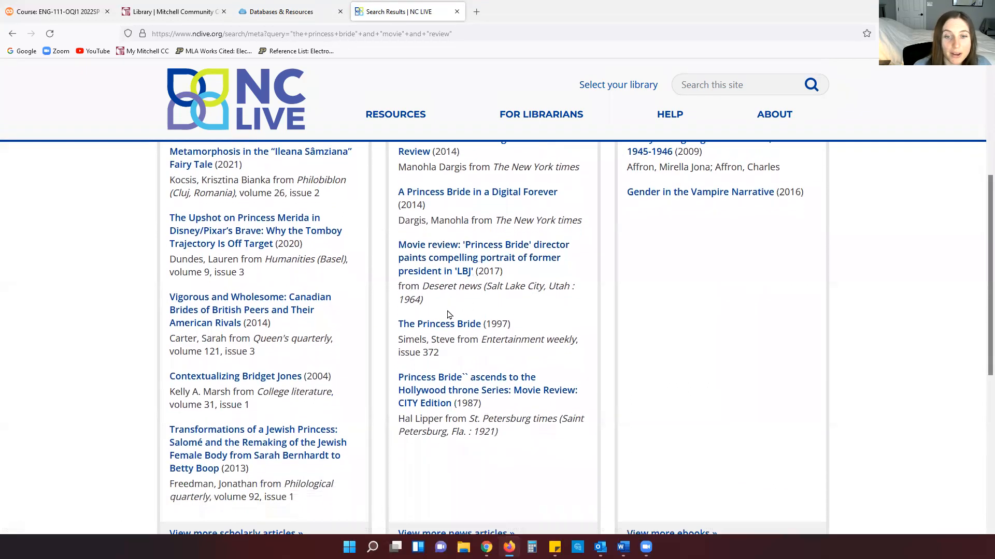
scroll("down", 3)
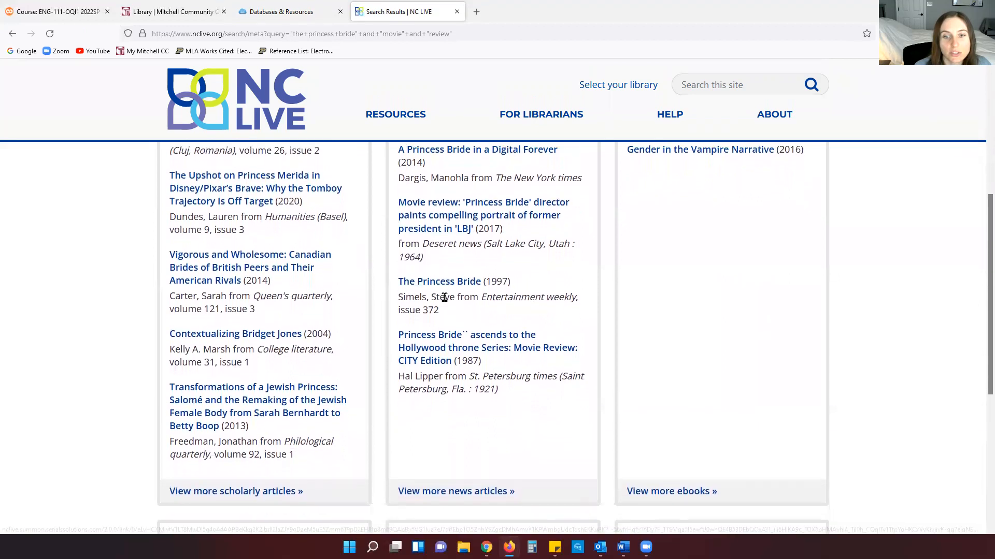
scroll("down", 3)
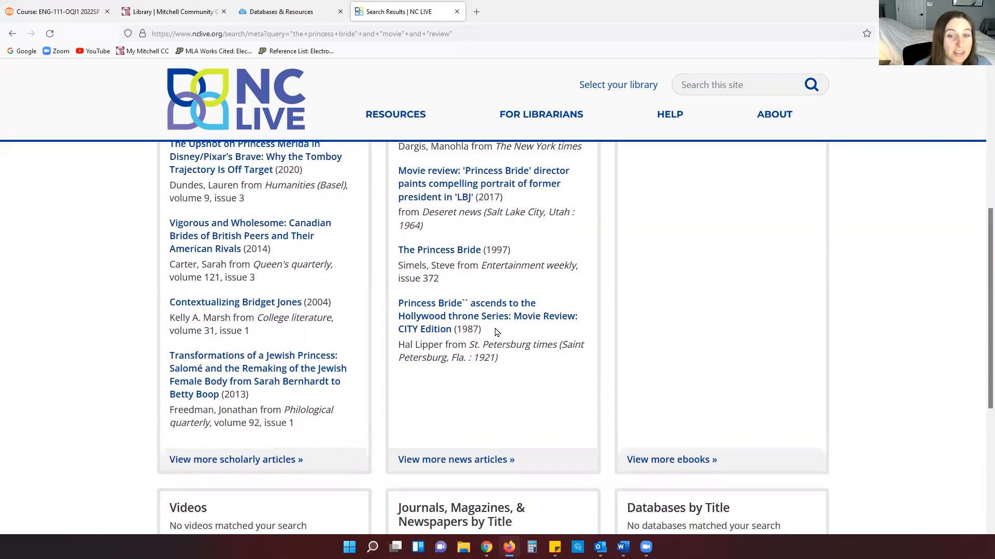
mouse_move(476, 310)
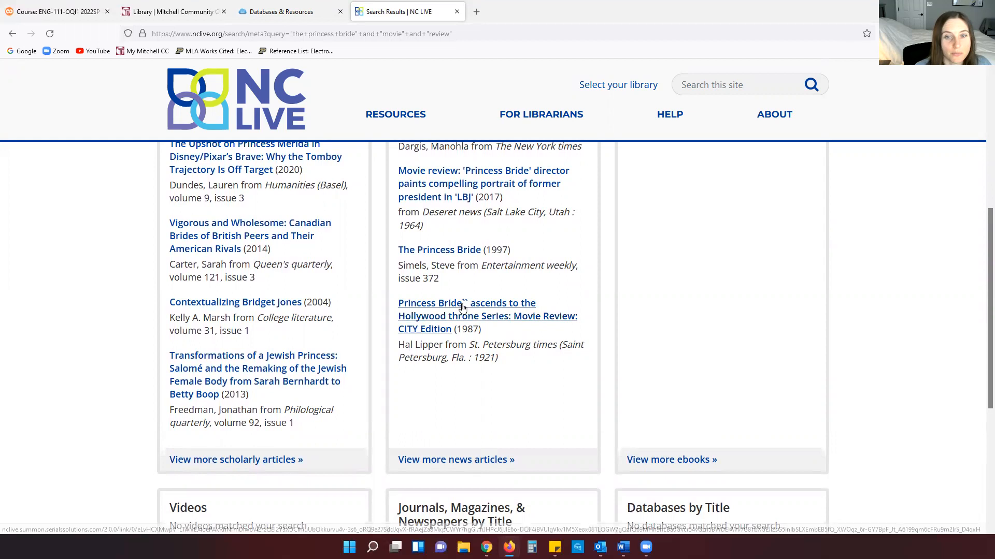
left_click(466, 316)
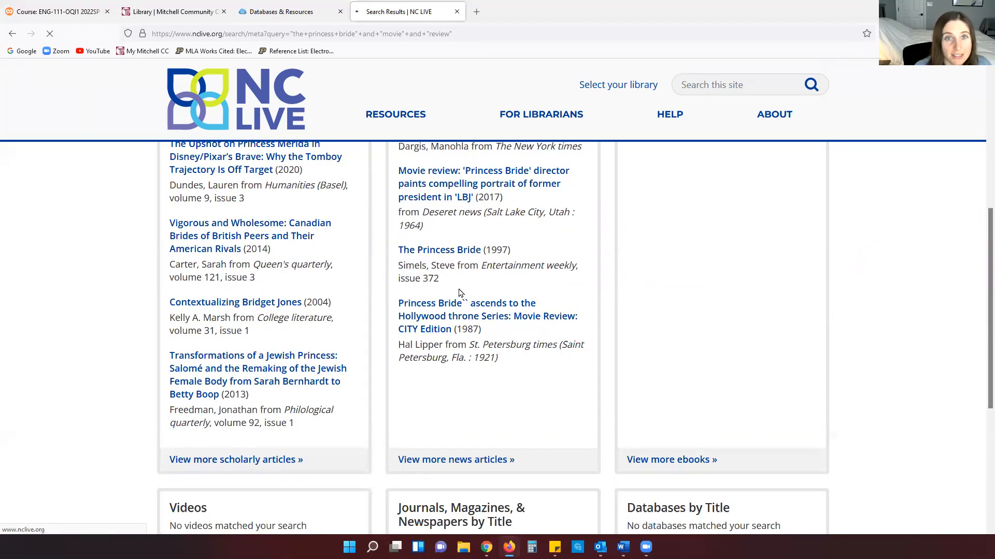
Follow the NC LIVE redirect so the review loads as full text in ProQuest
left_click(439, 250)
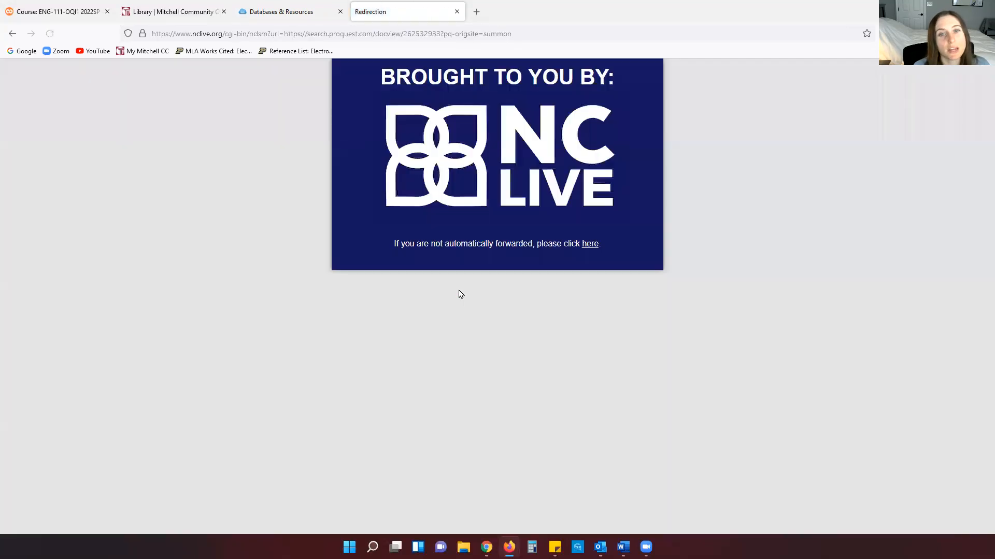
left_click(589, 243)
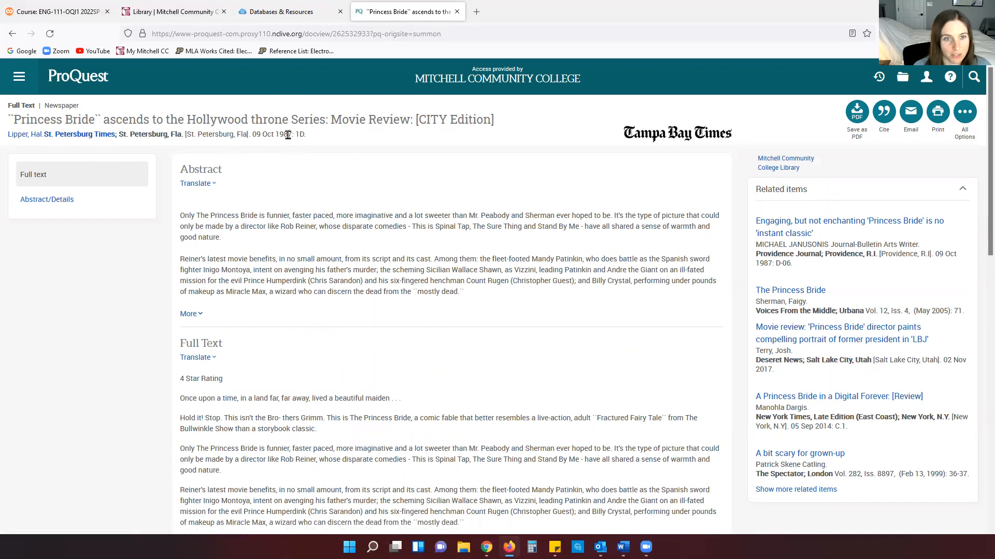
mouse_move(379, 145)
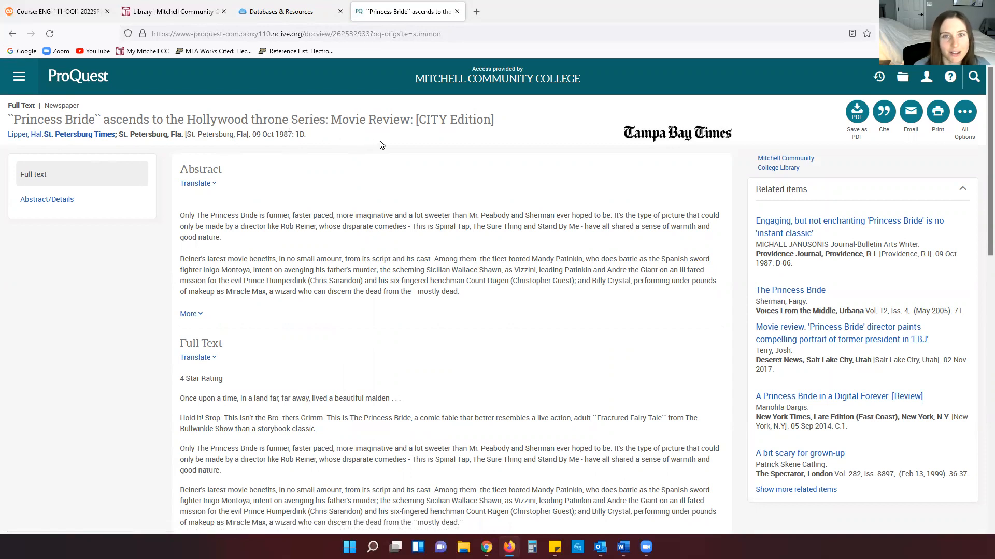
mouse_move(390, 143)
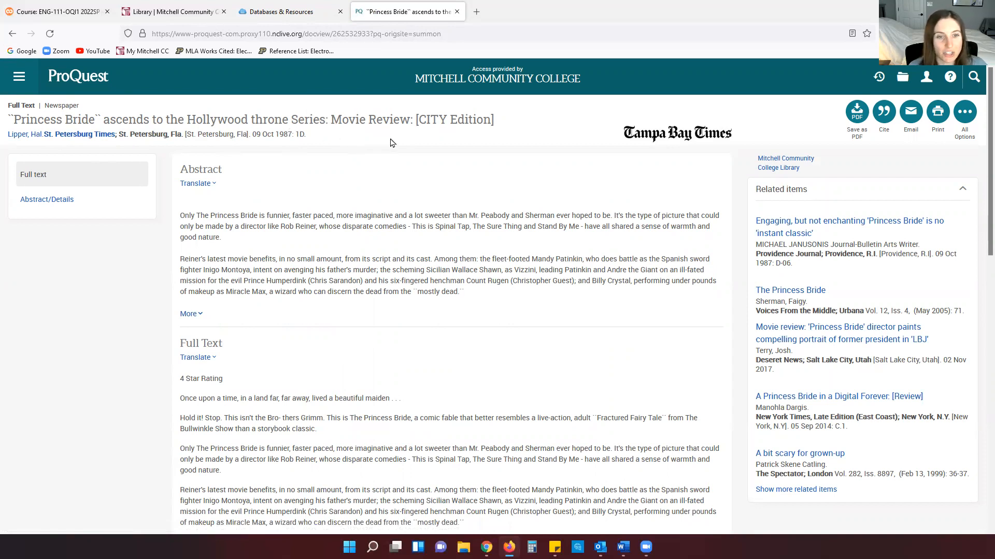
scroll("down", 3)
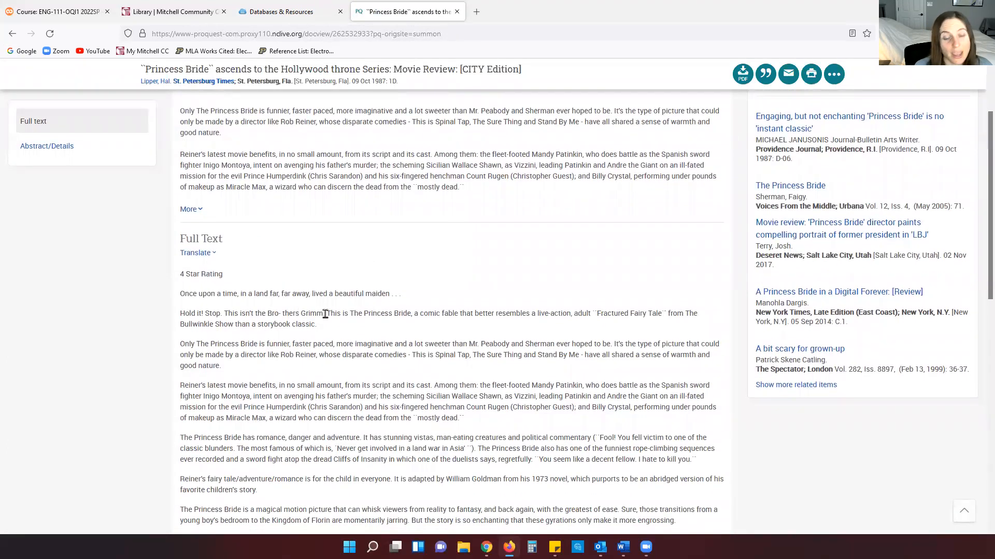
scroll("down", 3)
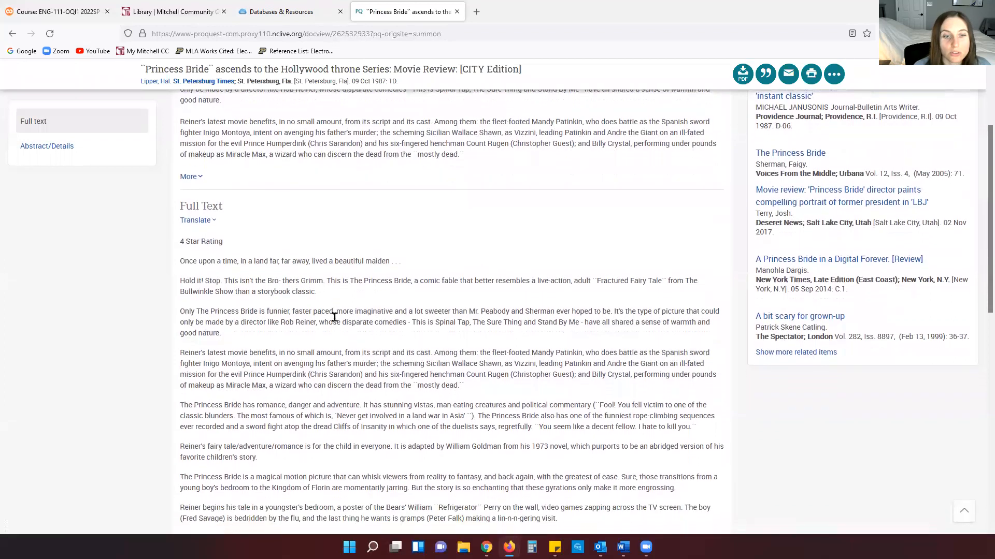
scroll("down", 3)
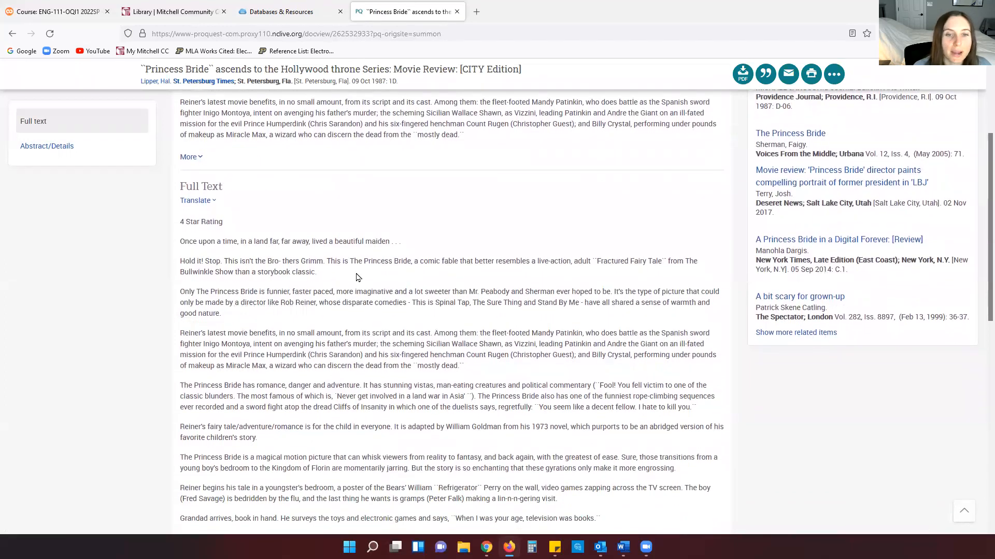
mouse_move(391, 286)
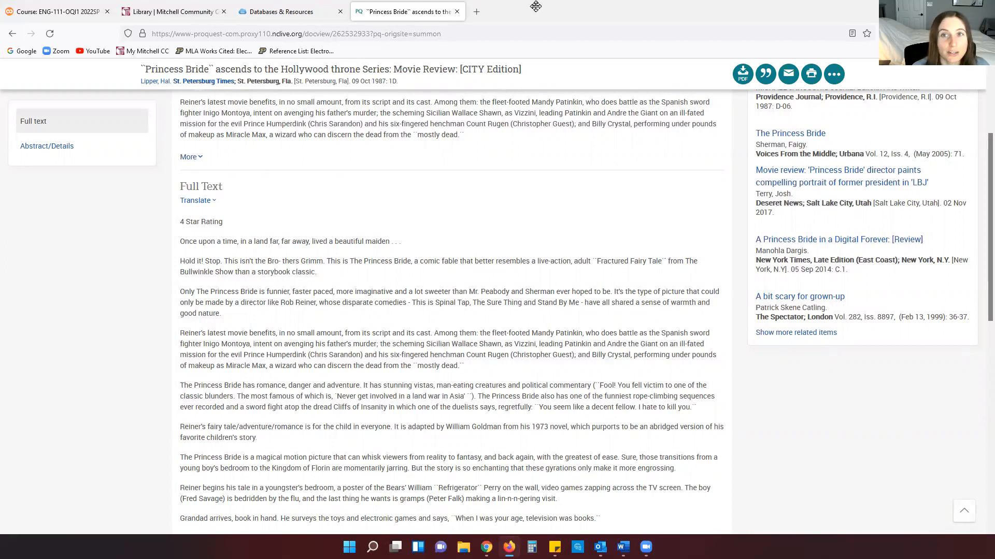
mouse_move(631, 5)
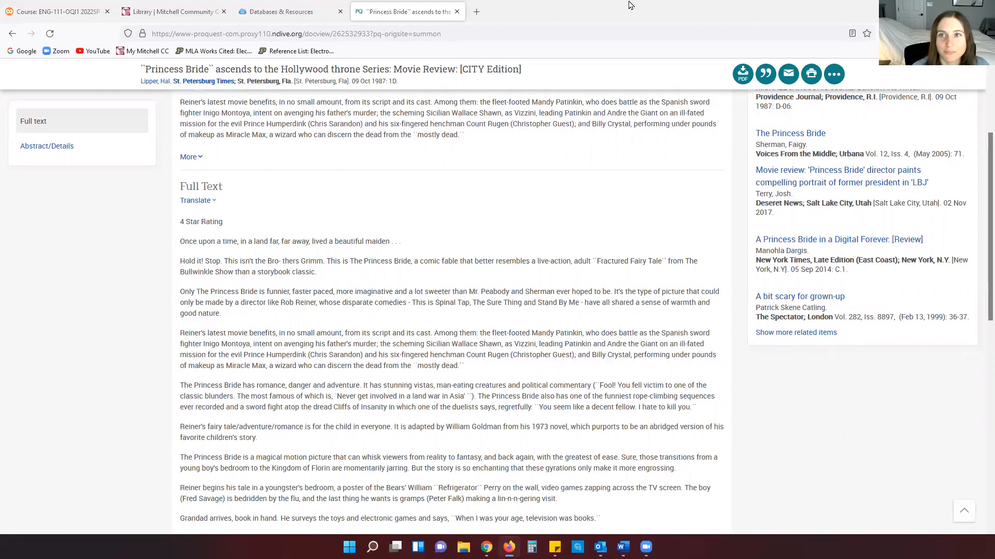